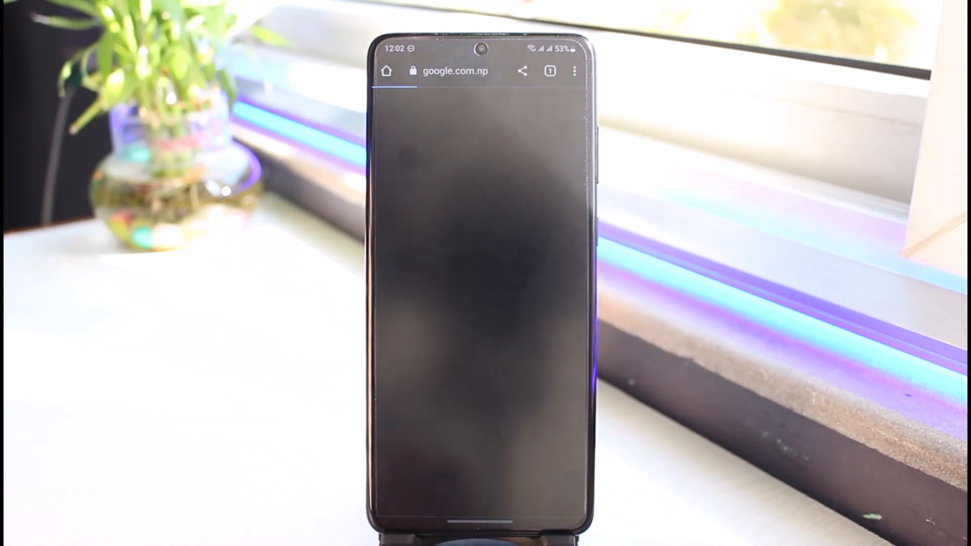
# - Open help.ea.com from the Google search results
pyautogui.click(454, 71)
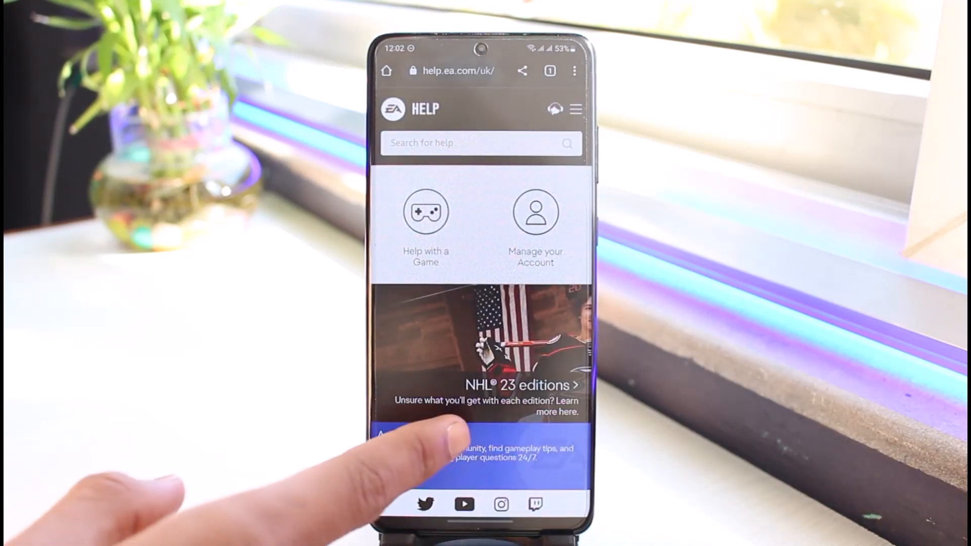
# - Log in to EA Help to view your cases, including the closed Delete EA Account case
pyautogui.scroll(-3)
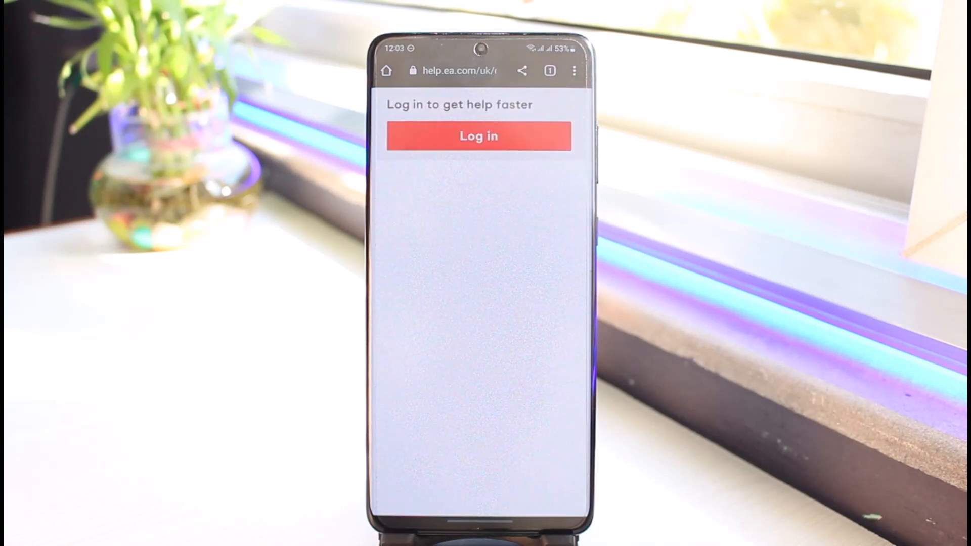
pyautogui.click(477, 136)
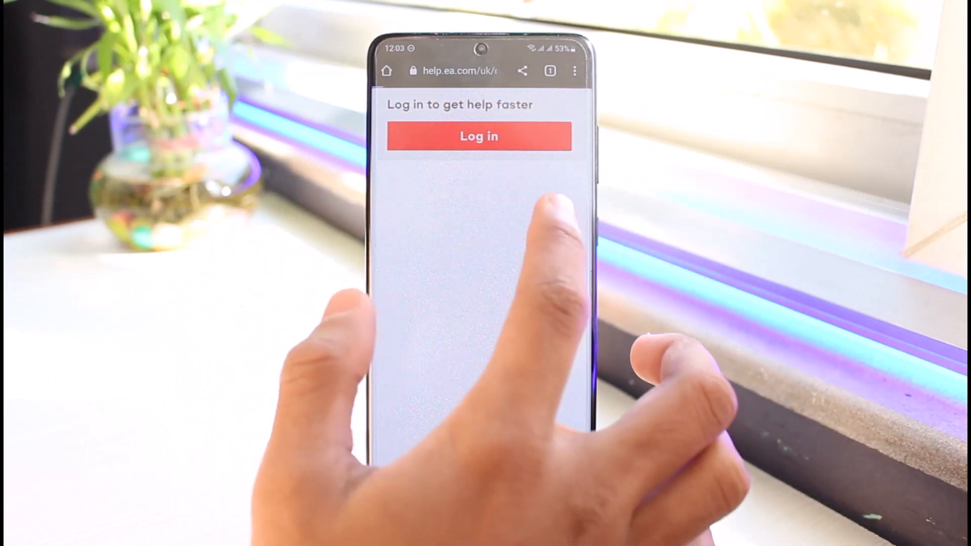
pyautogui.click(479, 135)
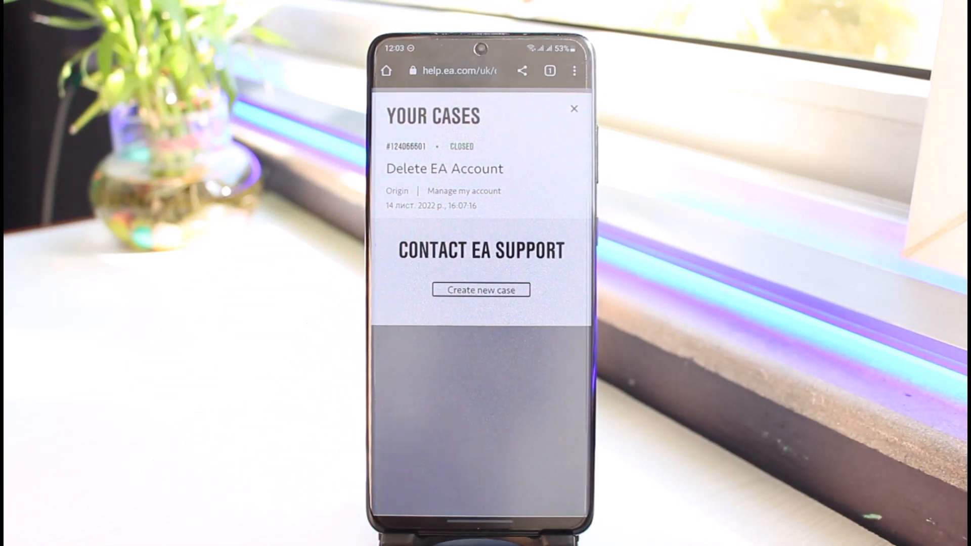
# - Create a new case for FIFA 23 on PlayStation 5 Digital Edition
pyautogui.click(481, 290)
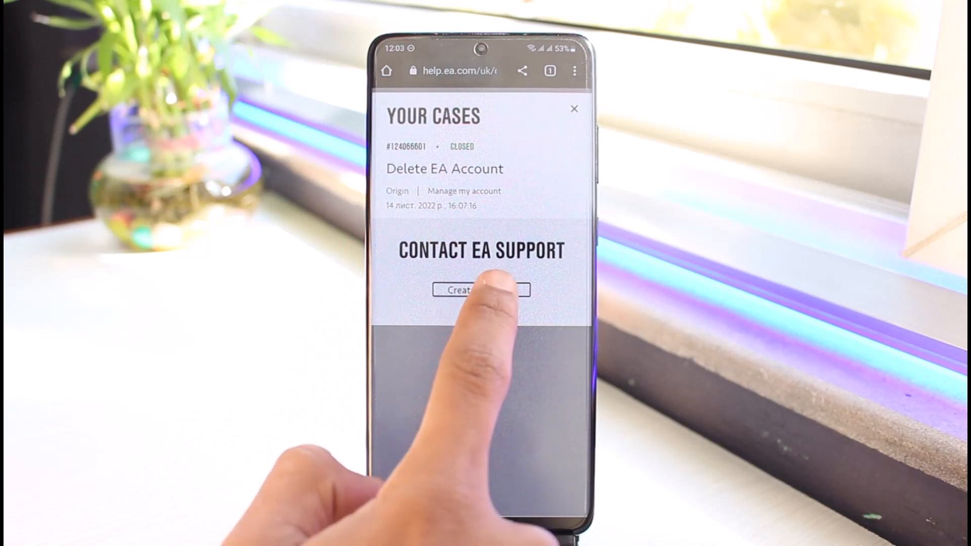
pyautogui.click(481, 290)
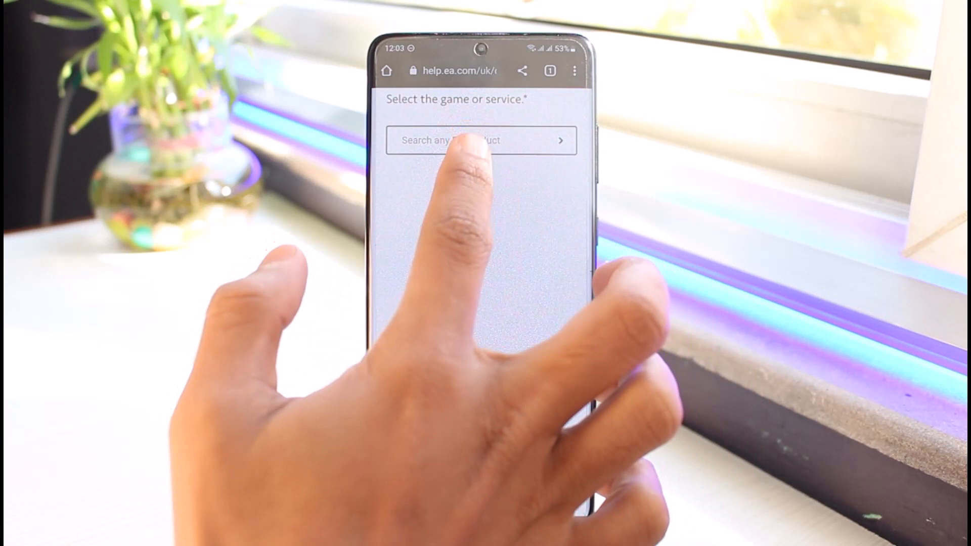
pyautogui.click(483, 140)
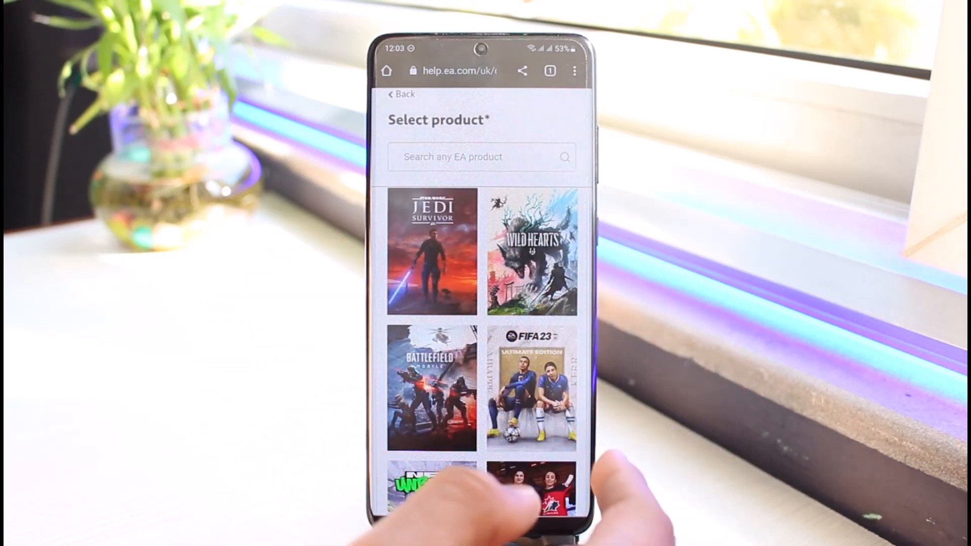
pyautogui.click(532, 389)
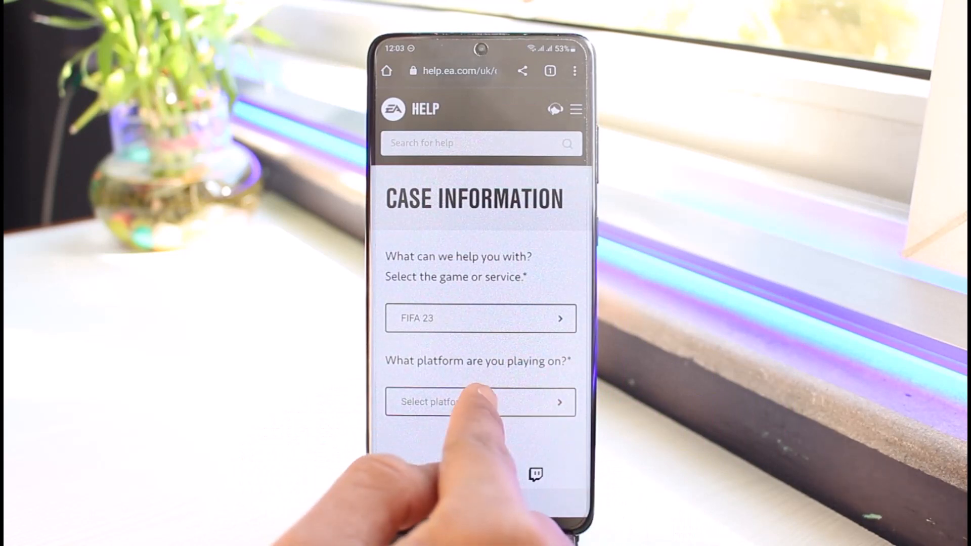
pyautogui.click(480, 401)
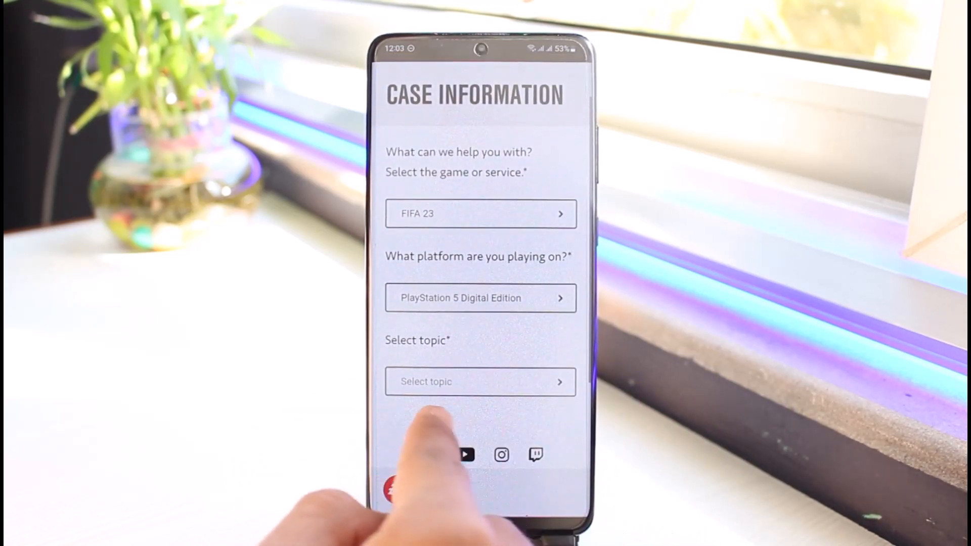
pyautogui.click(480, 382)
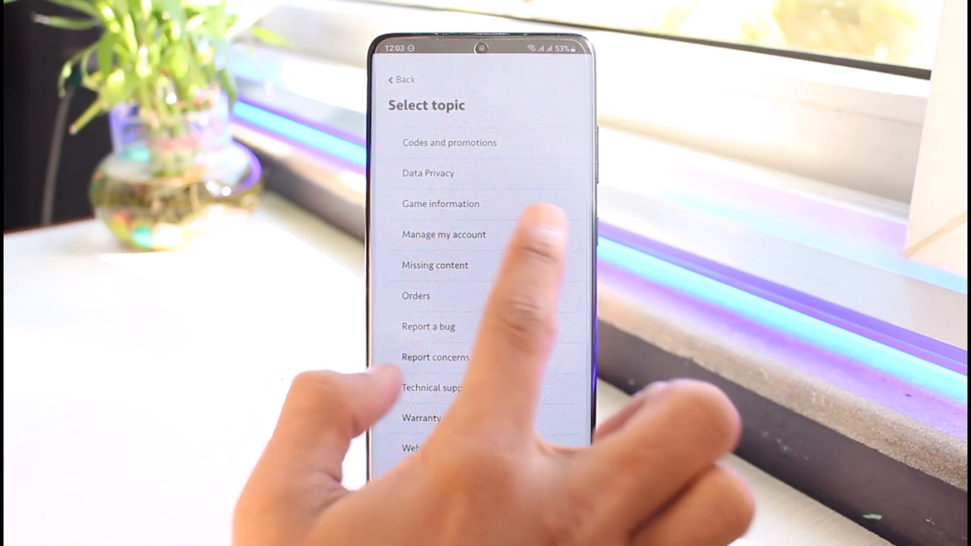
# - Choose topic Manage my account and issue Delete account, then show the email contact form
pyautogui.click(444, 234)
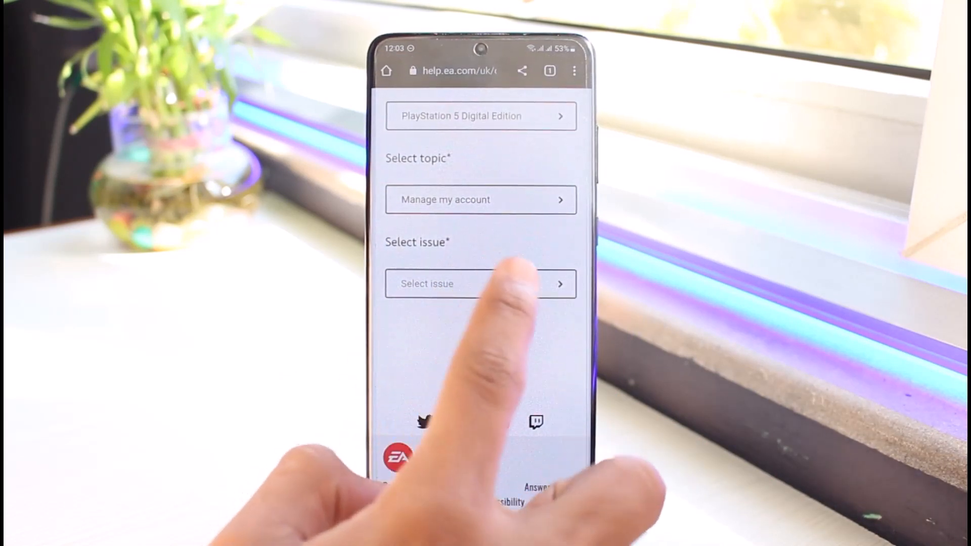
pyautogui.click(481, 284)
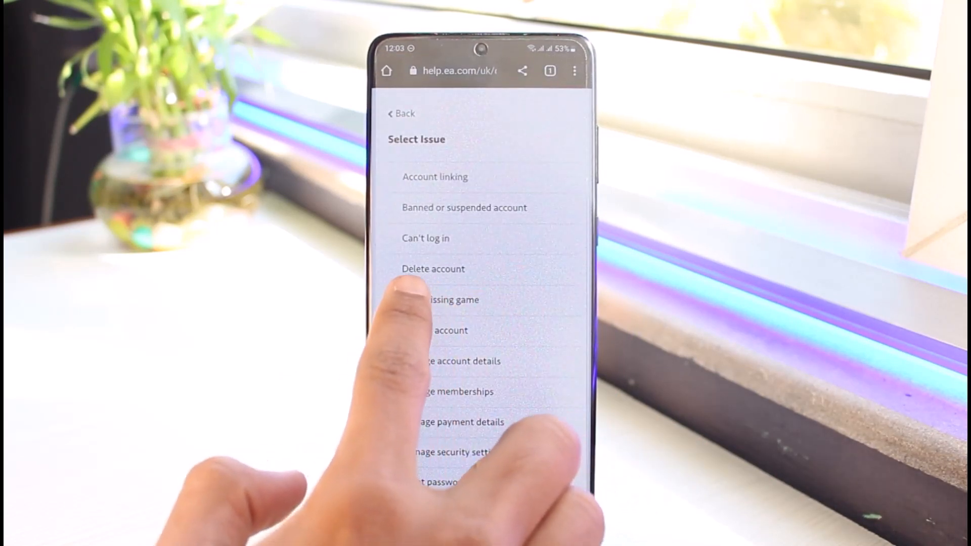
pyautogui.click(433, 269)
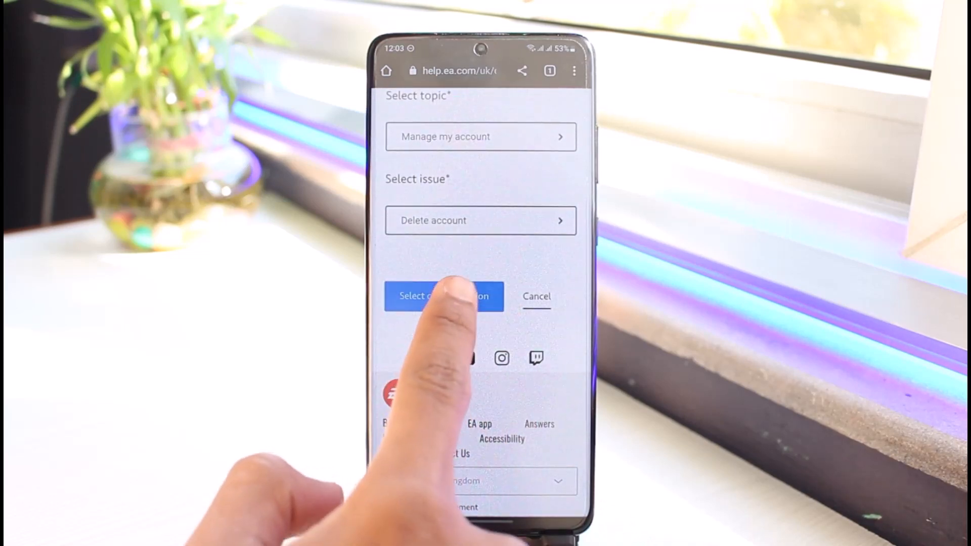
pyautogui.click(444, 296)
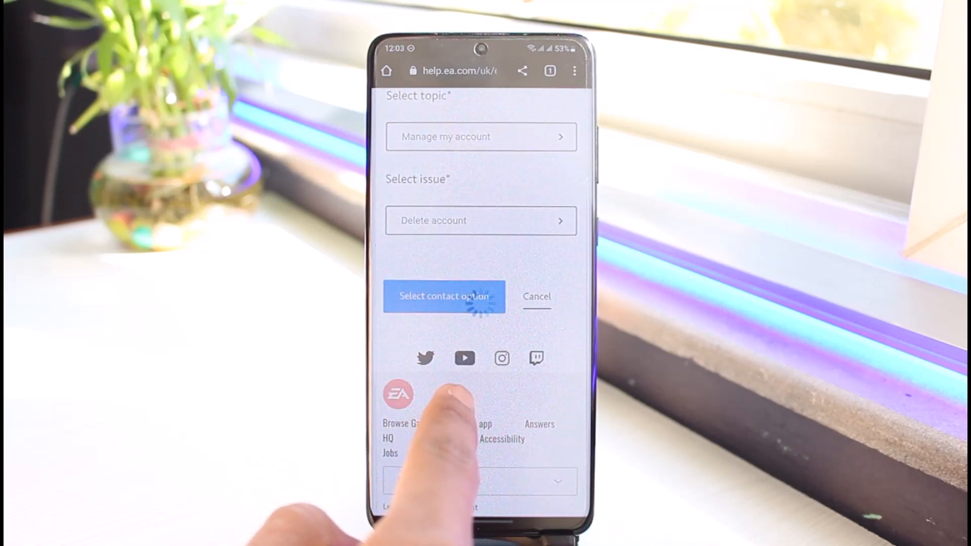
pyautogui.click(444, 295)
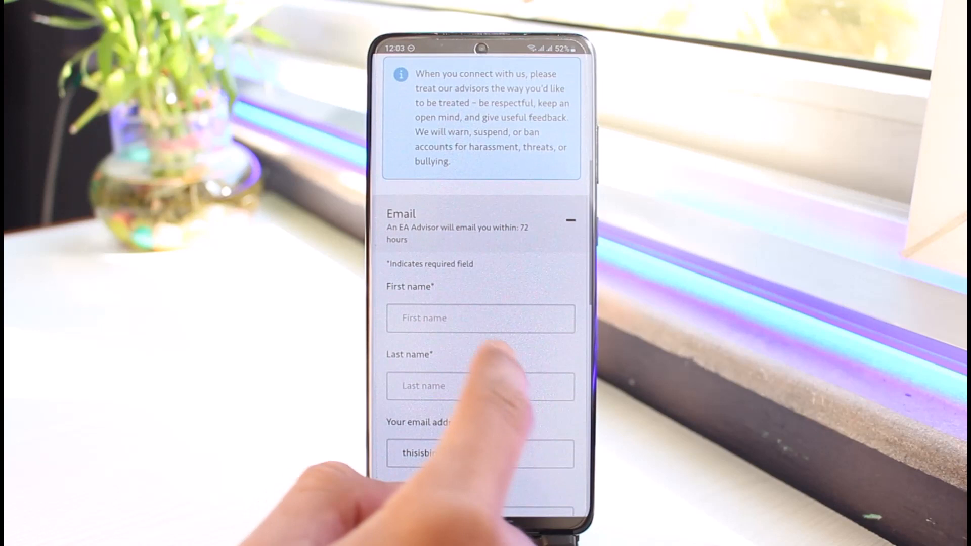
# - Fill in the first name and scroll down to the case information summary
pyautogui.click(480, 318)
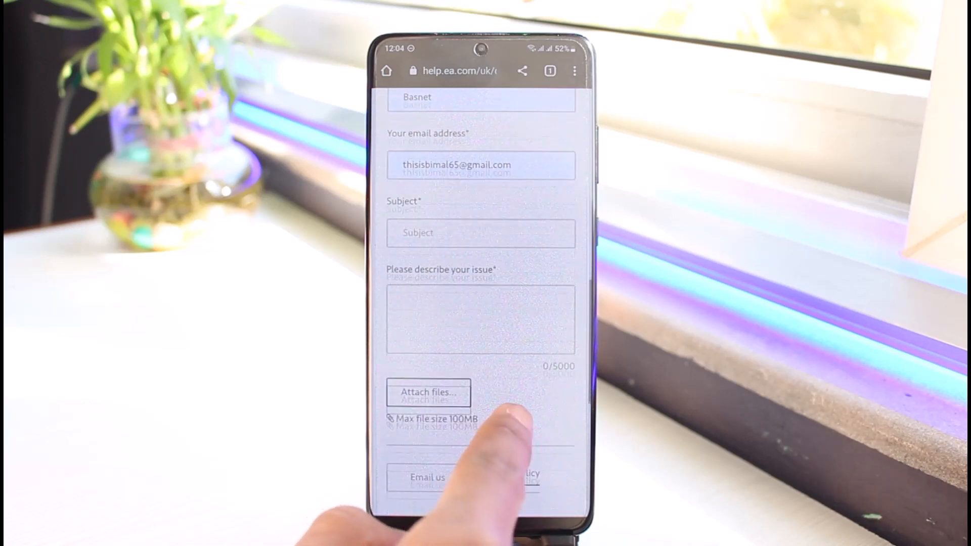
pyautogui.scroll(-3)
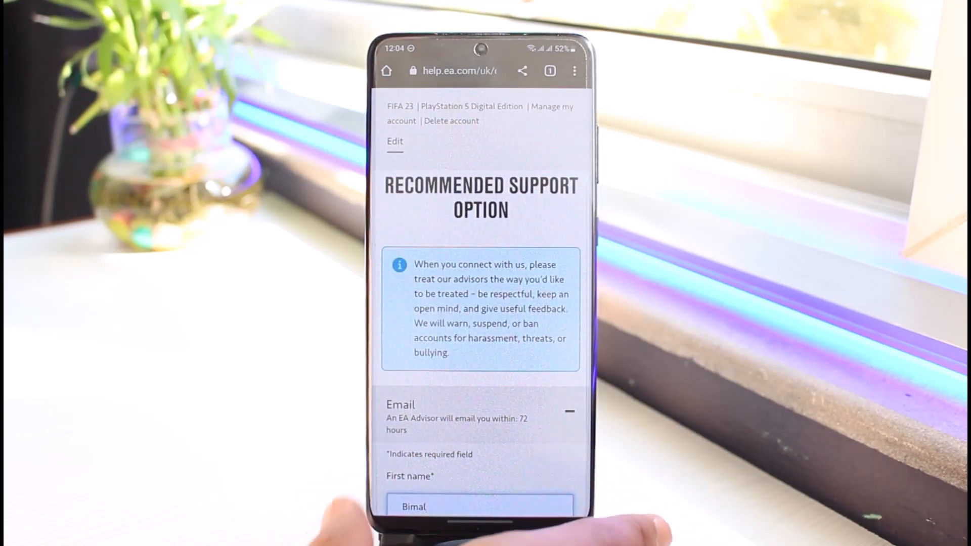
pyautogui.scroll(-3)
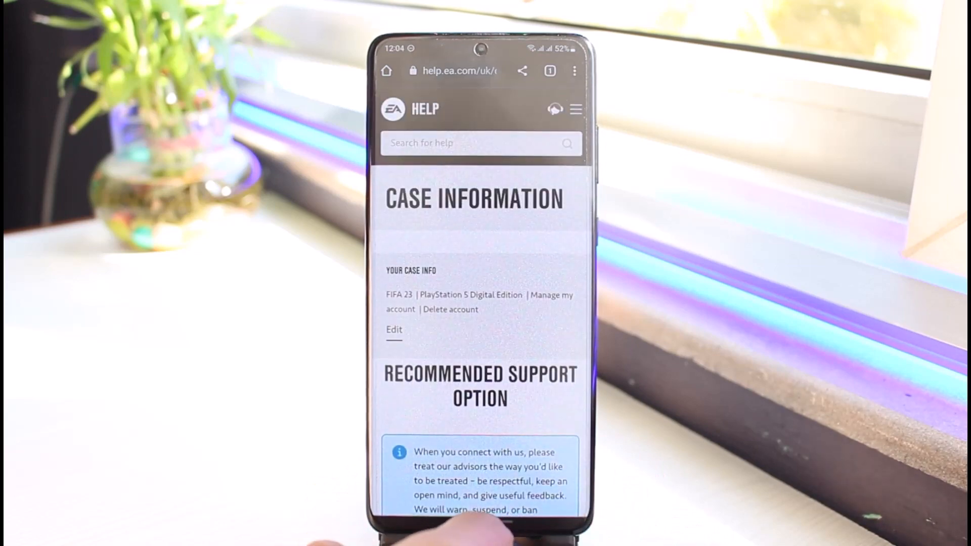